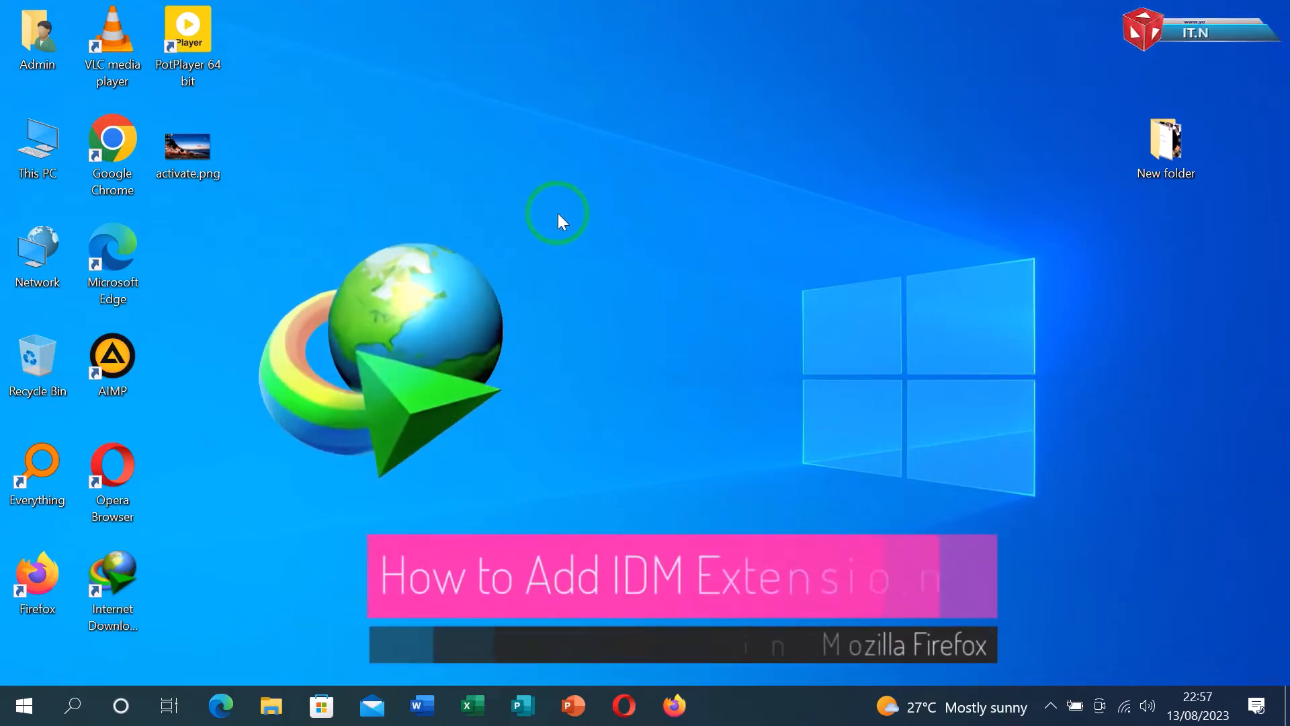
Launch Firefox from the desktop and decline making it the default browser.
right_click(562, 220)
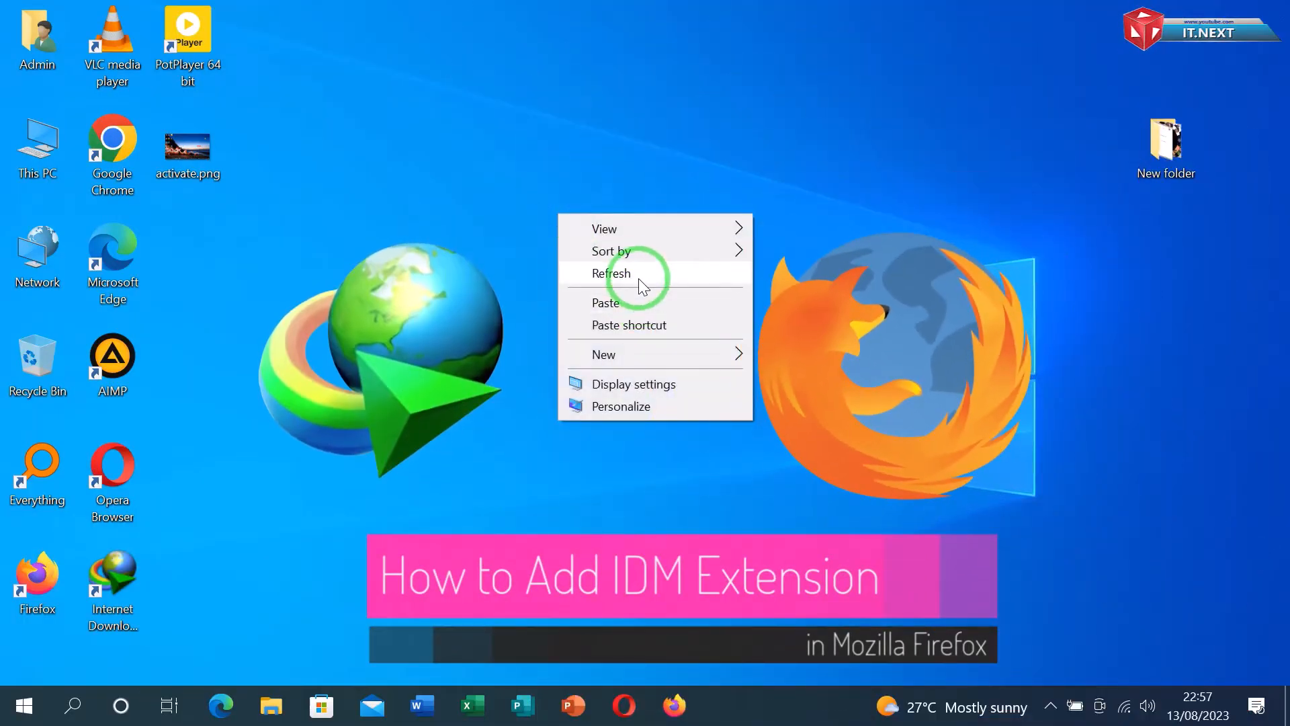
click(610, 274)
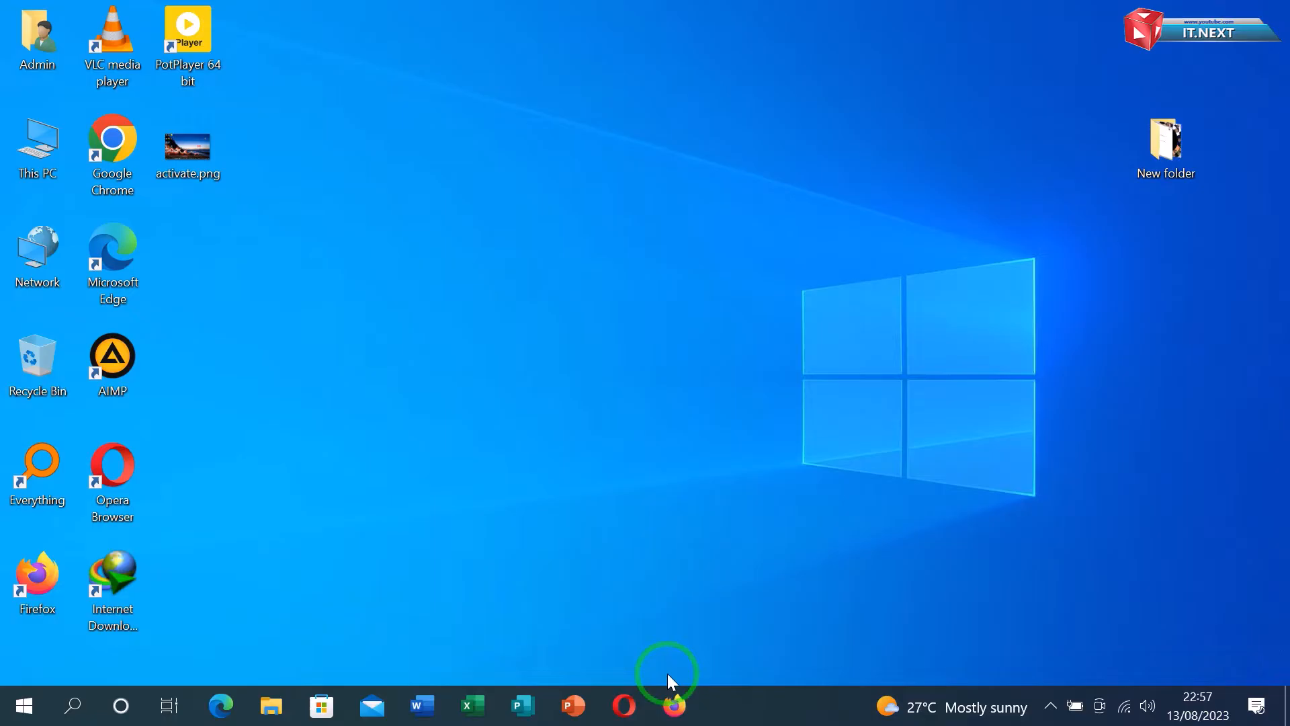
click(678, 704)
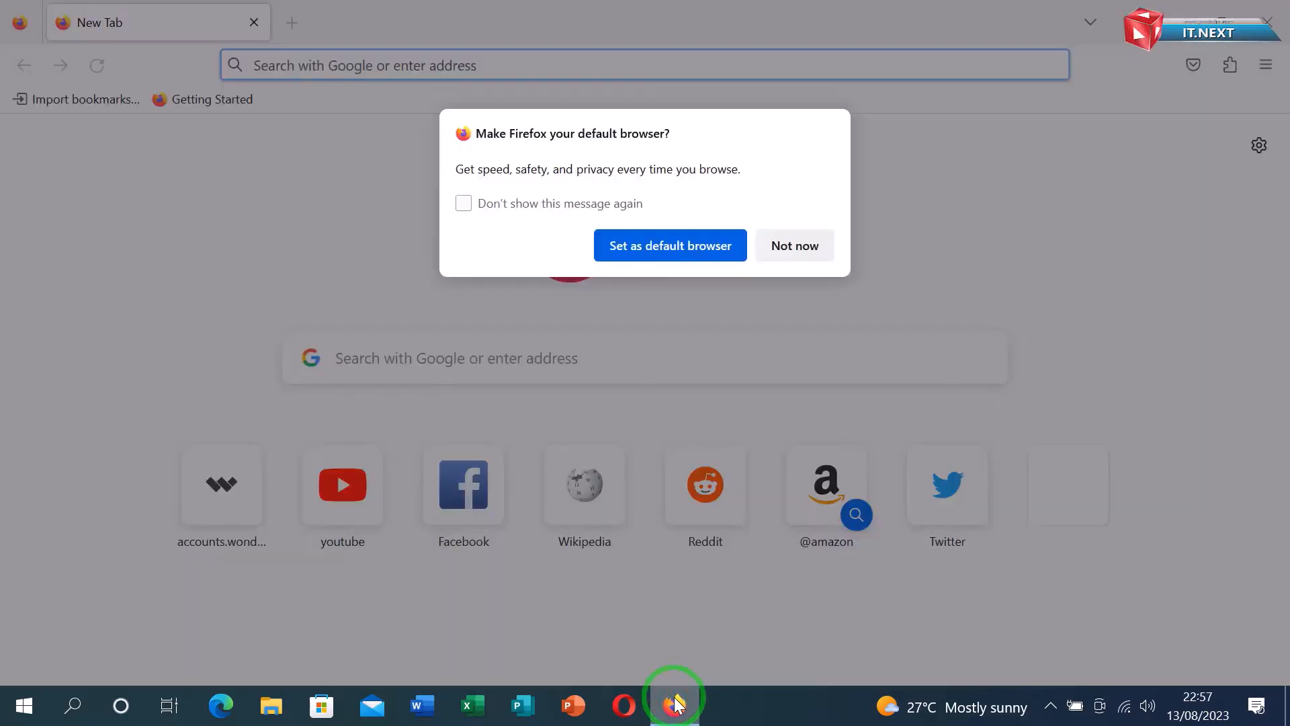
mouse_move(776, 261)
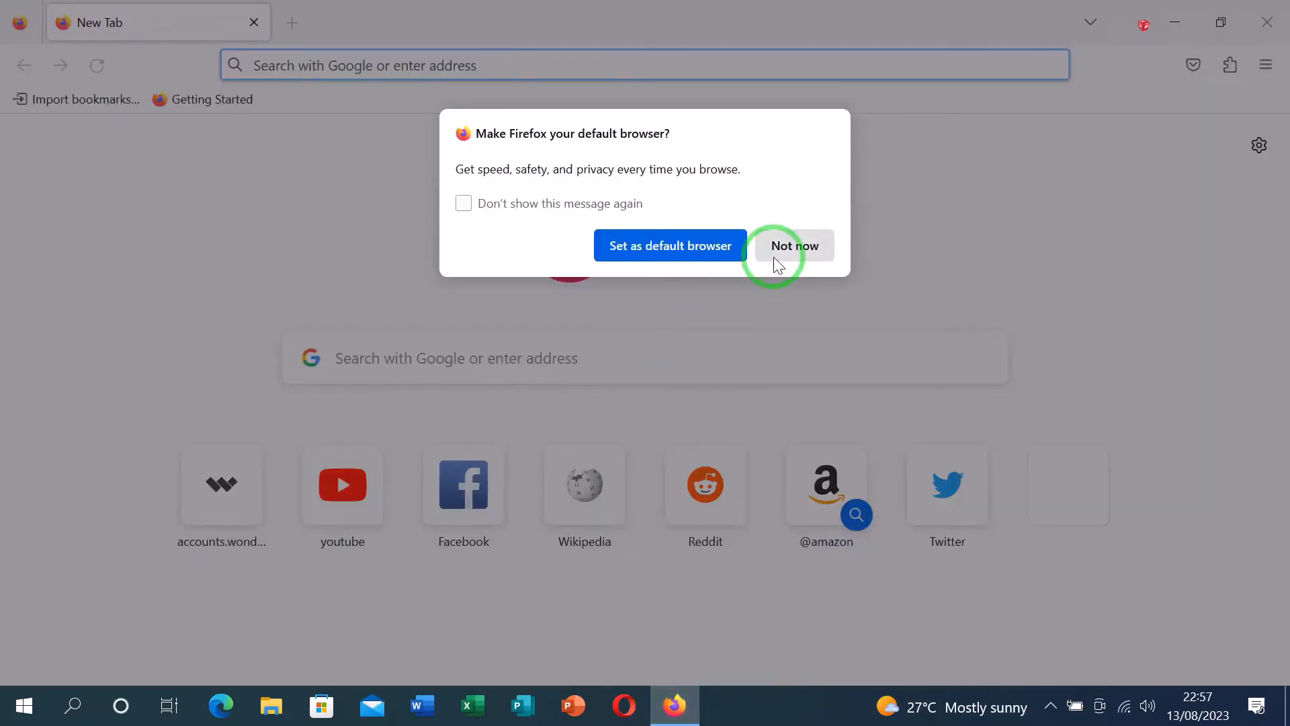
click(794, 244)
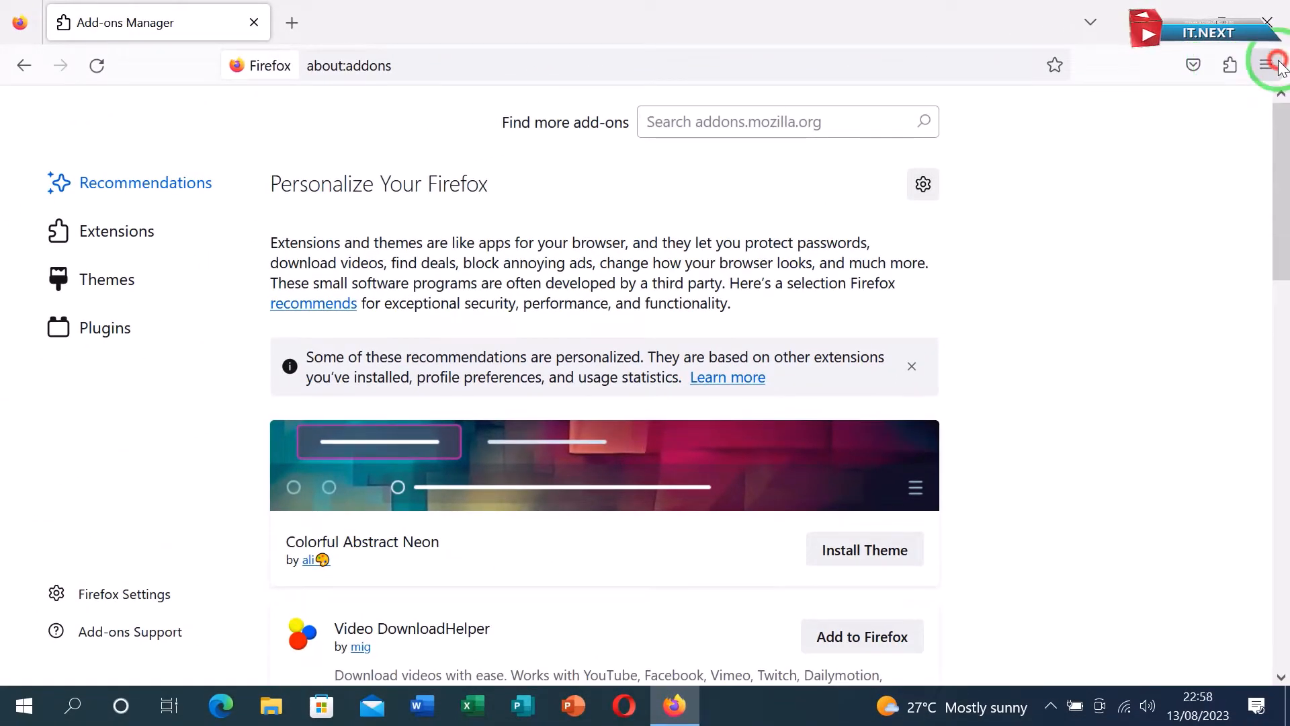
Show the Extensions list in the Add-ons Manager and reveal its gear-menu tools.
click(1267, 65)
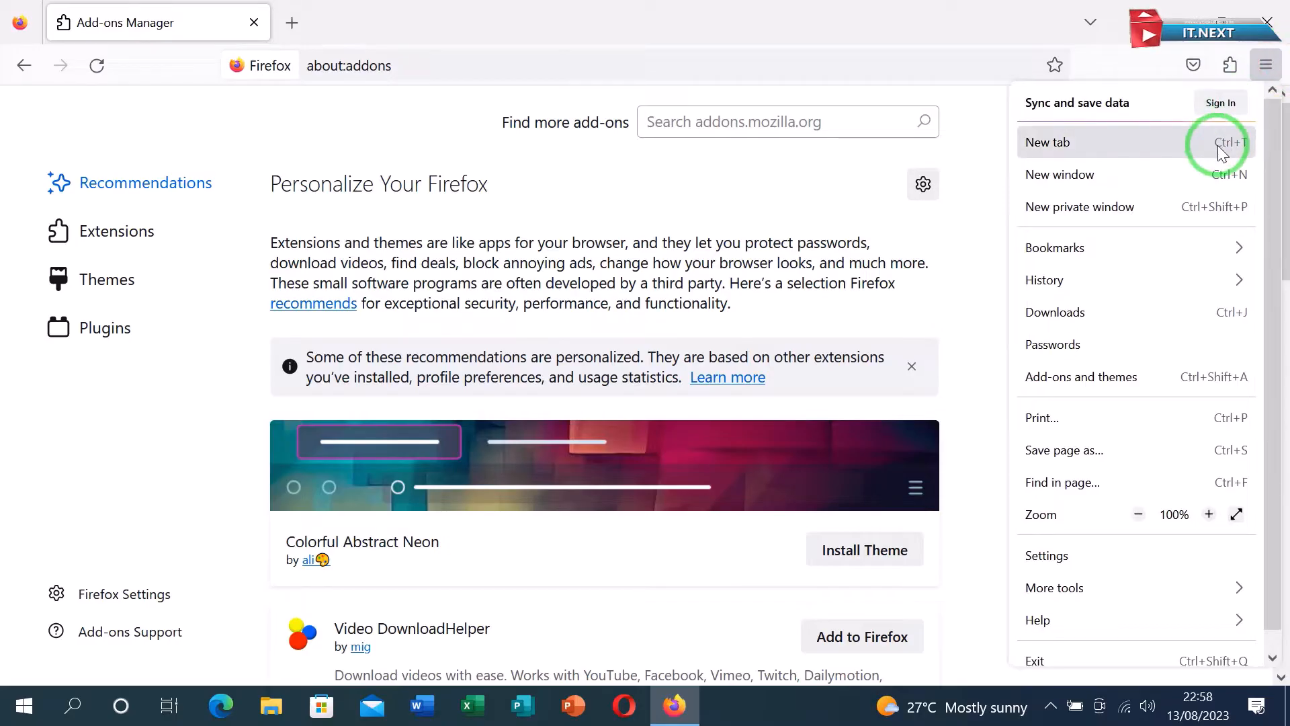
mouse_move(1130, 386)
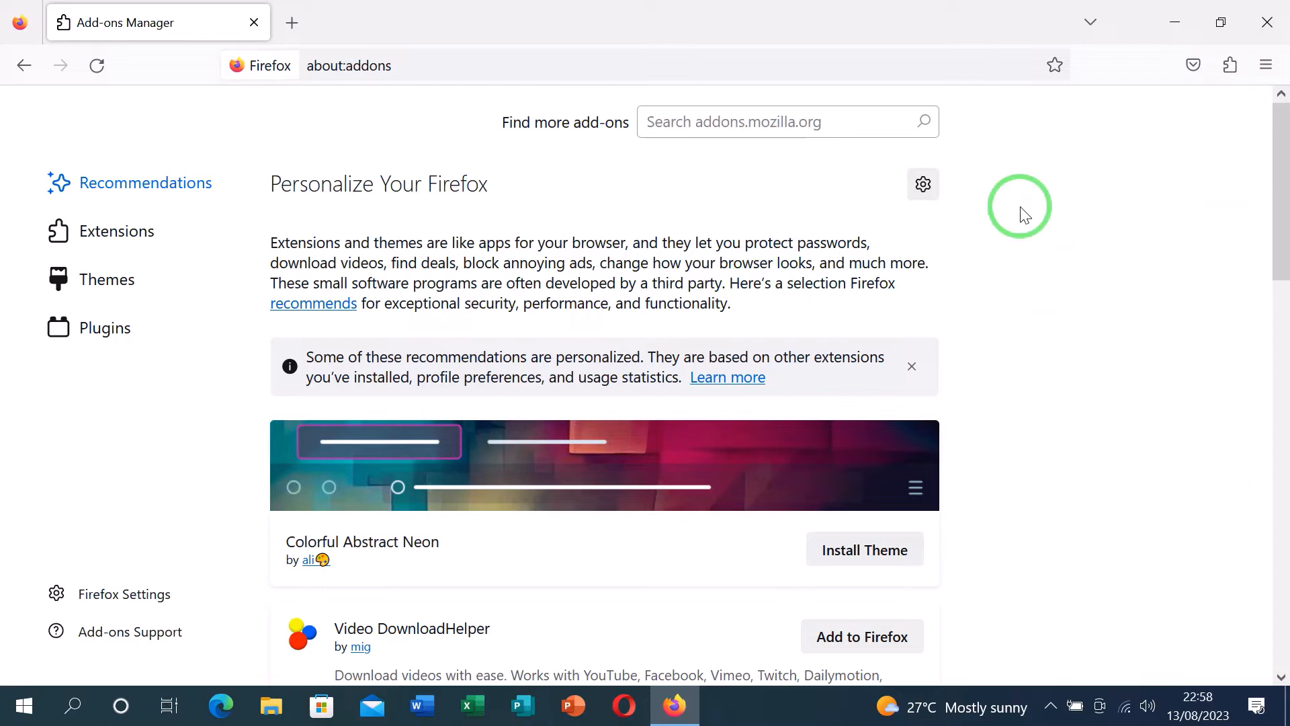
click(103, 231)
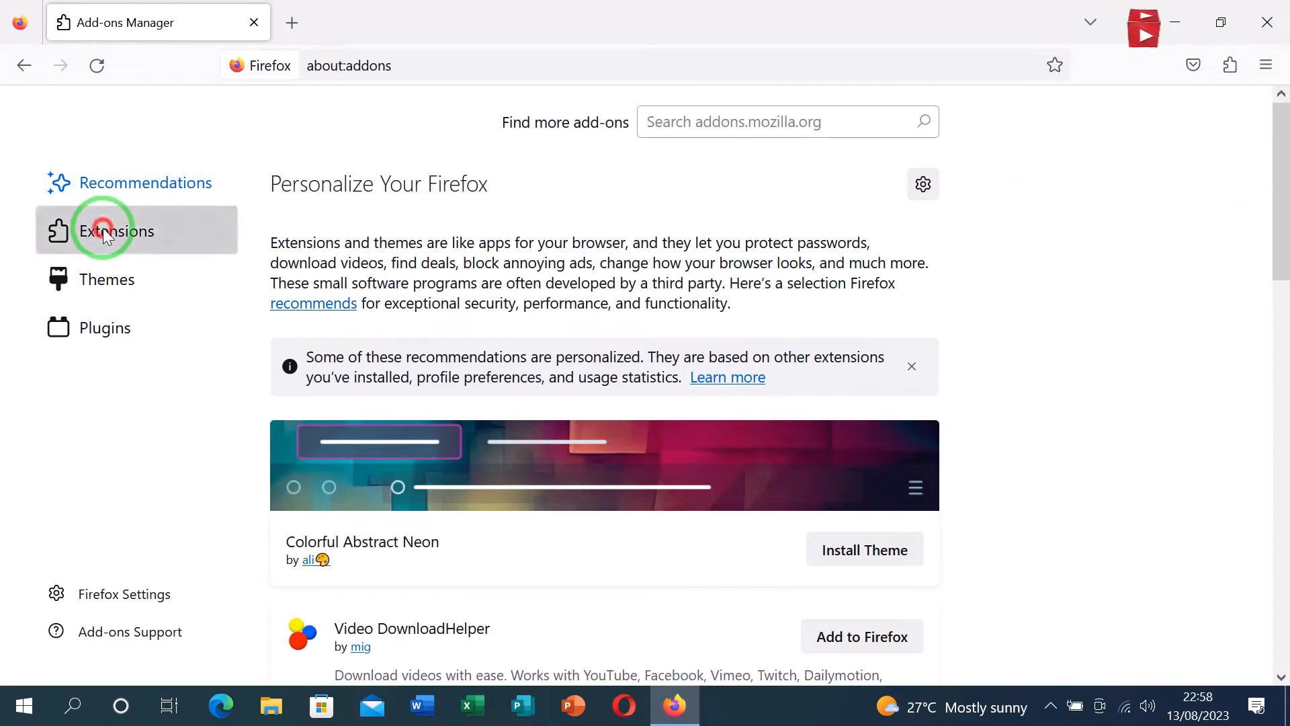
click(102, 231)
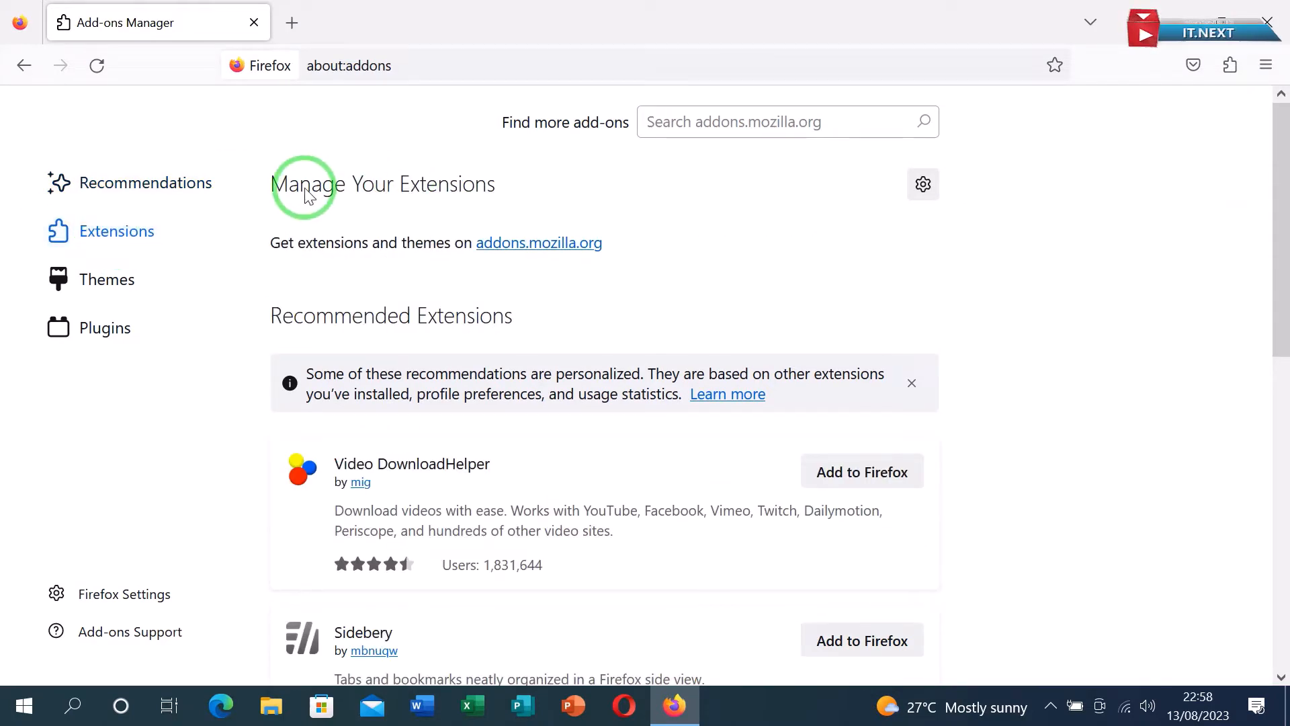
mouse_move(825, 180)
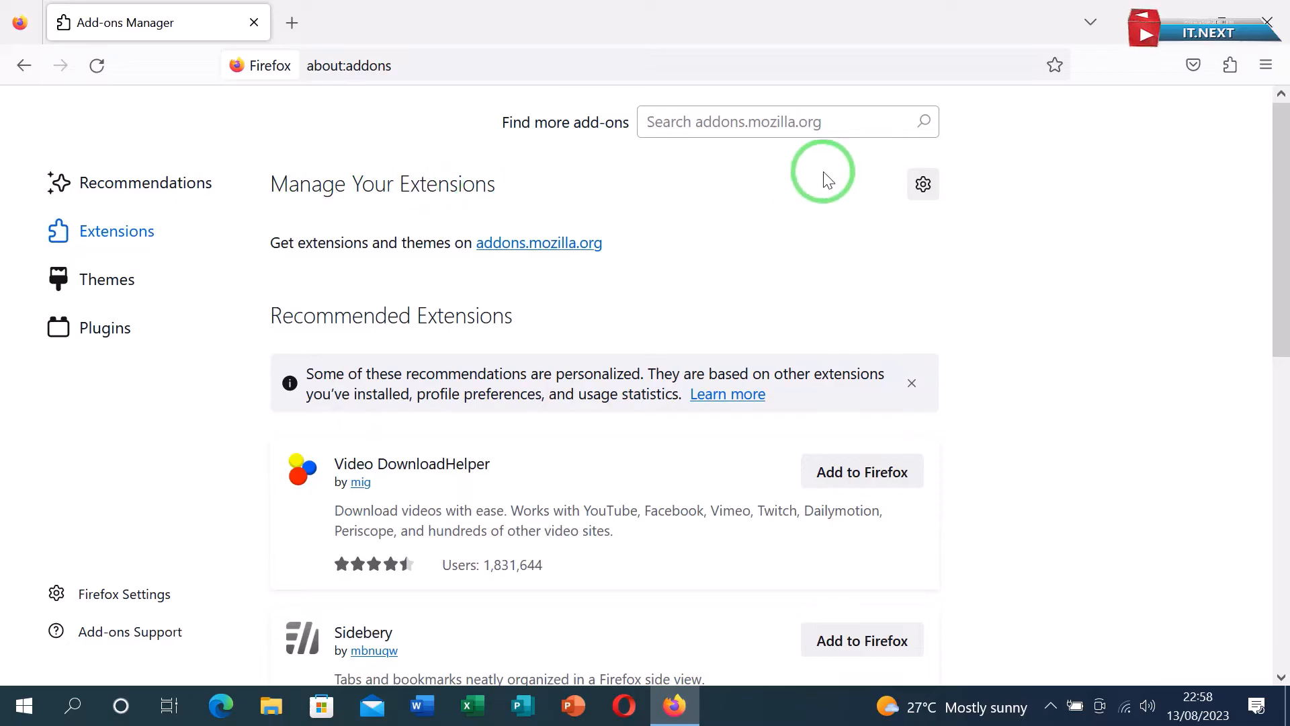
click(922, 182)
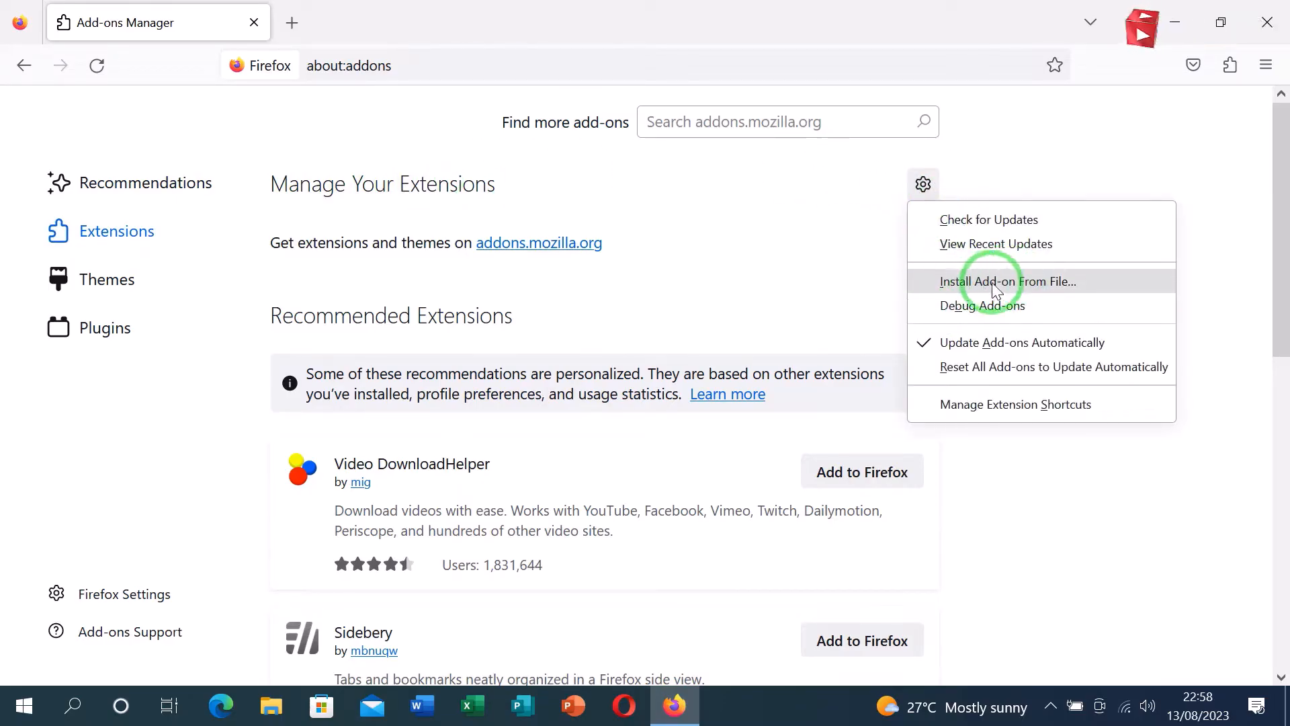
Install an add-on from file, browsing to C:\Program Files (x86)\Internet Download Manager.
click(1006, 282)
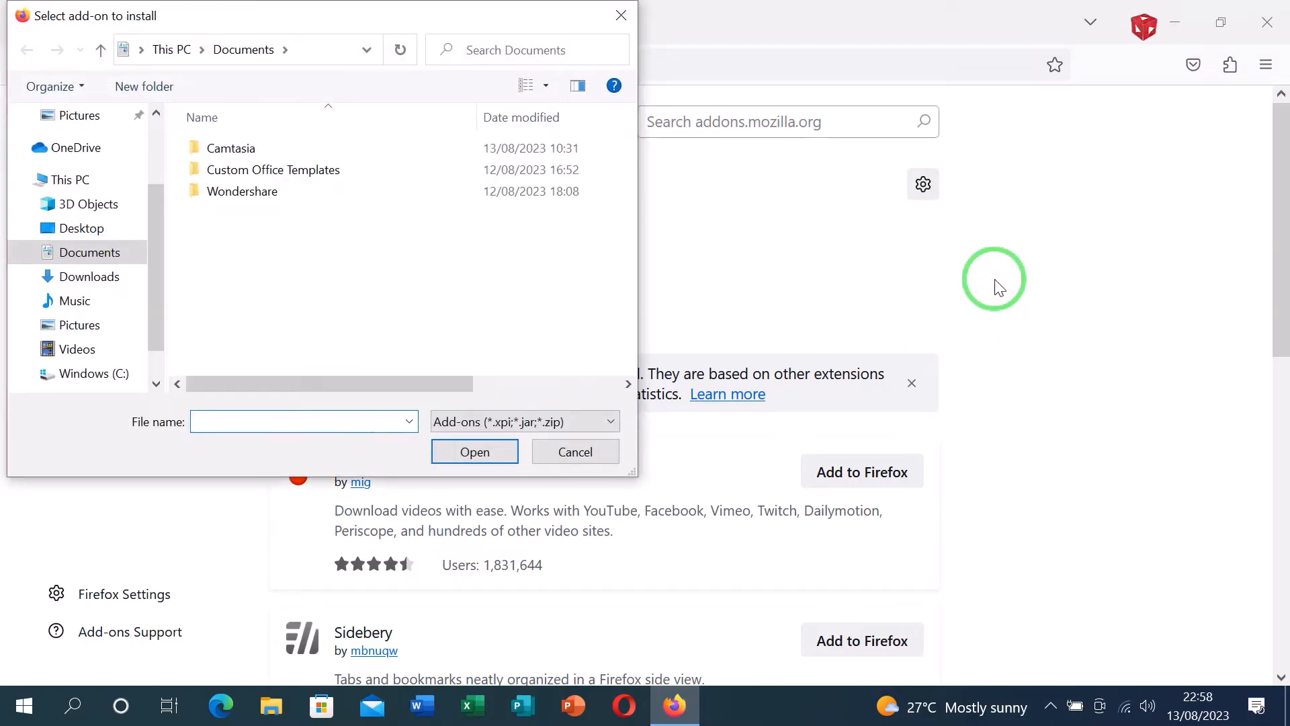
click(94, 373)
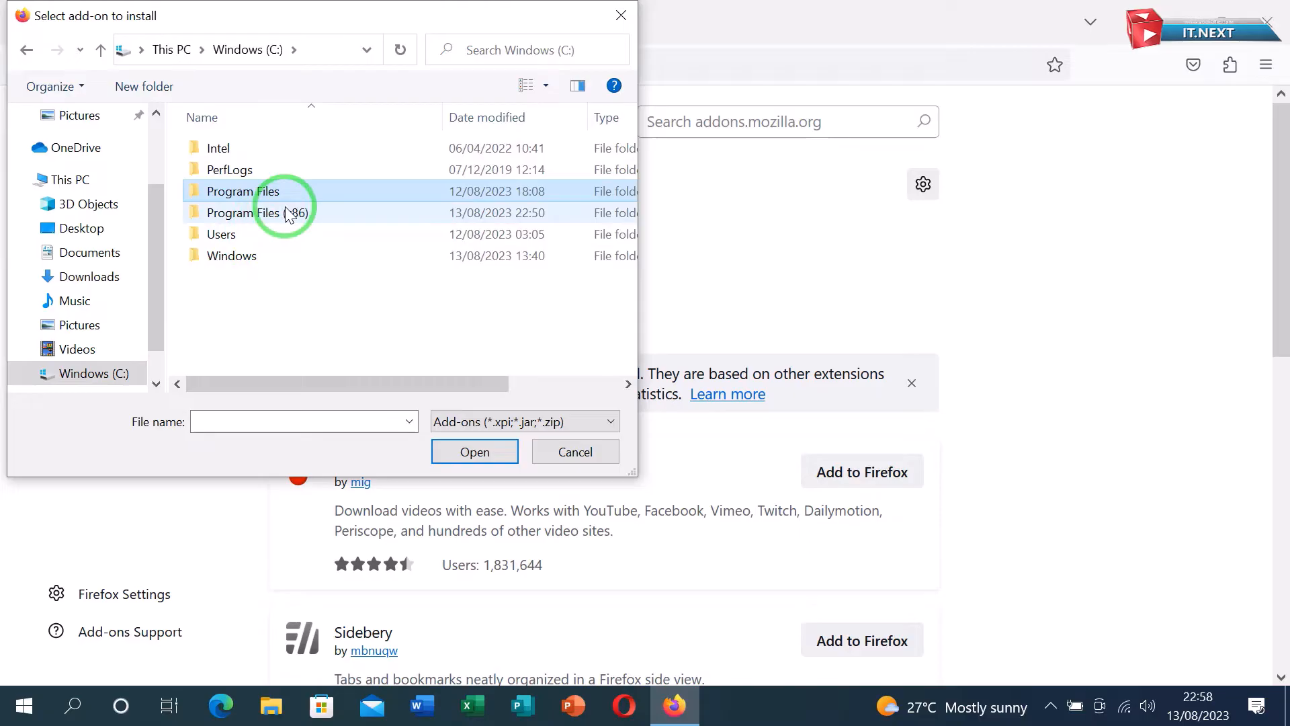
double_click(258, 212)
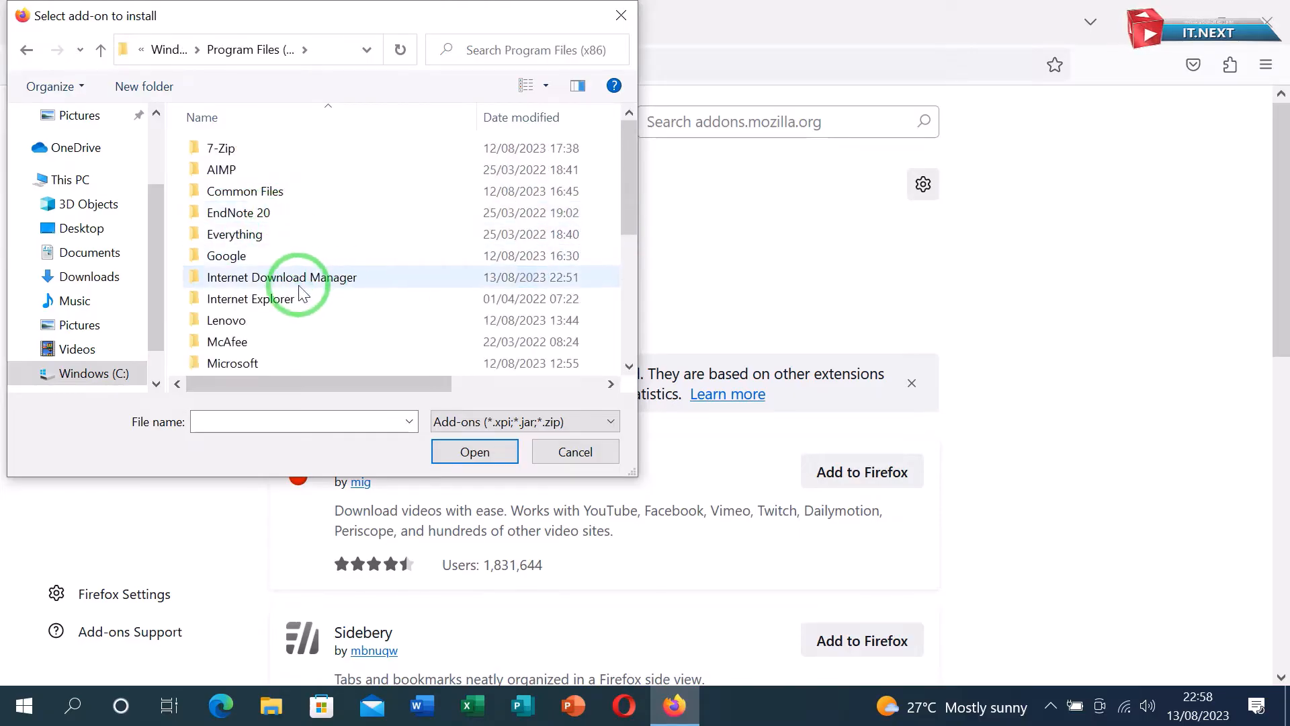
double_click(284, 276)
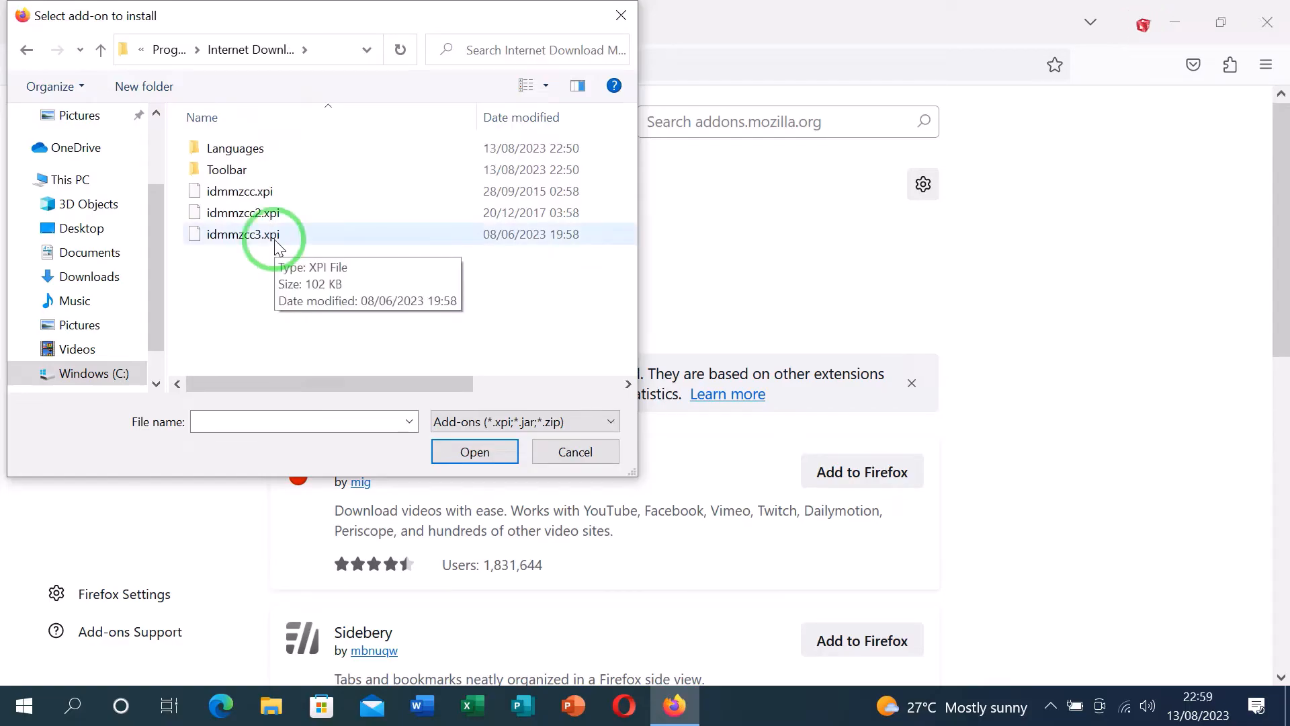
Choose the idmmzcc .xpi extension file to load into Firefox.
click(247, 213)
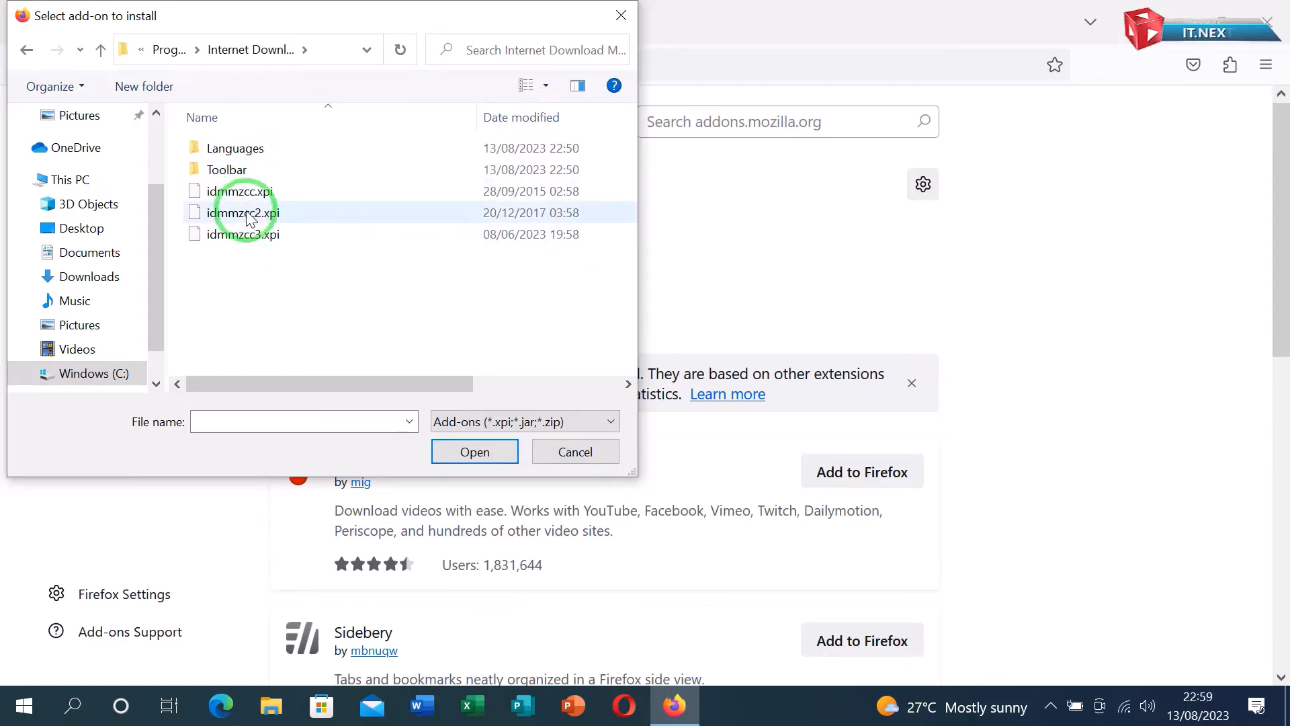
click(575, 451)
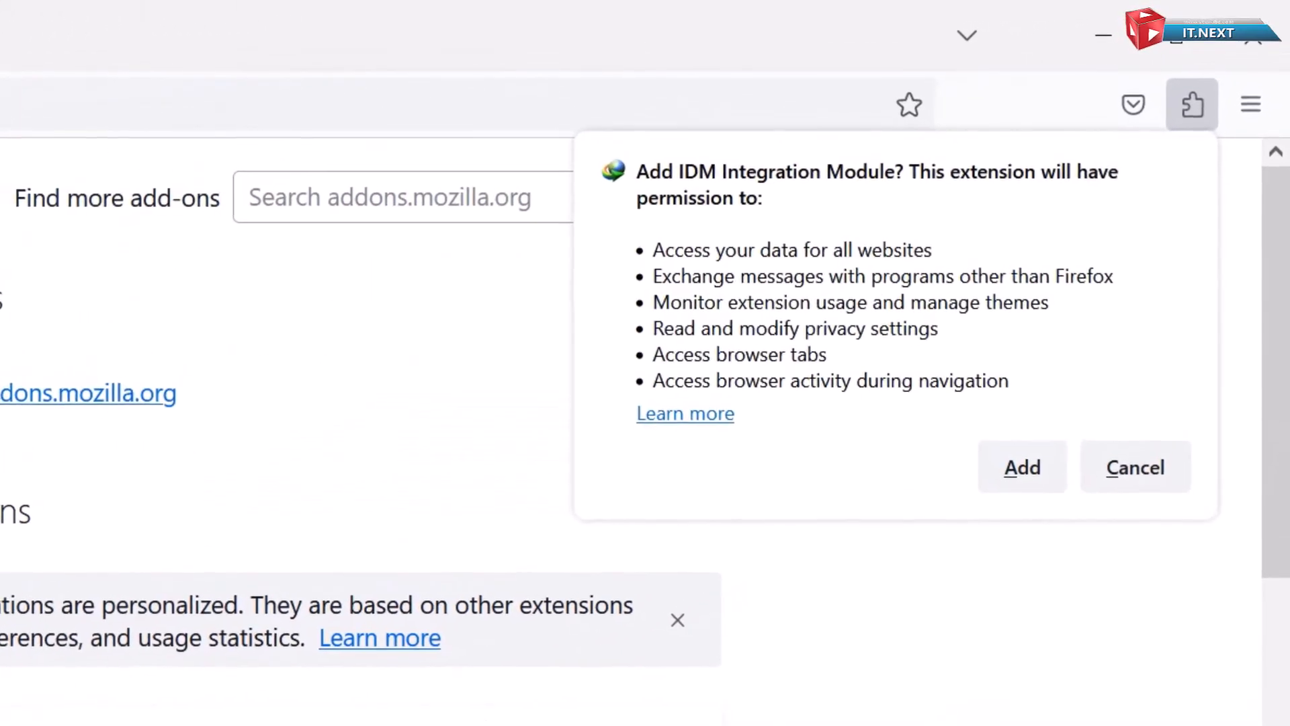
Approve adding IDM Integration Module, acknowledge it, and close its welcome page.
click(1021, 466)
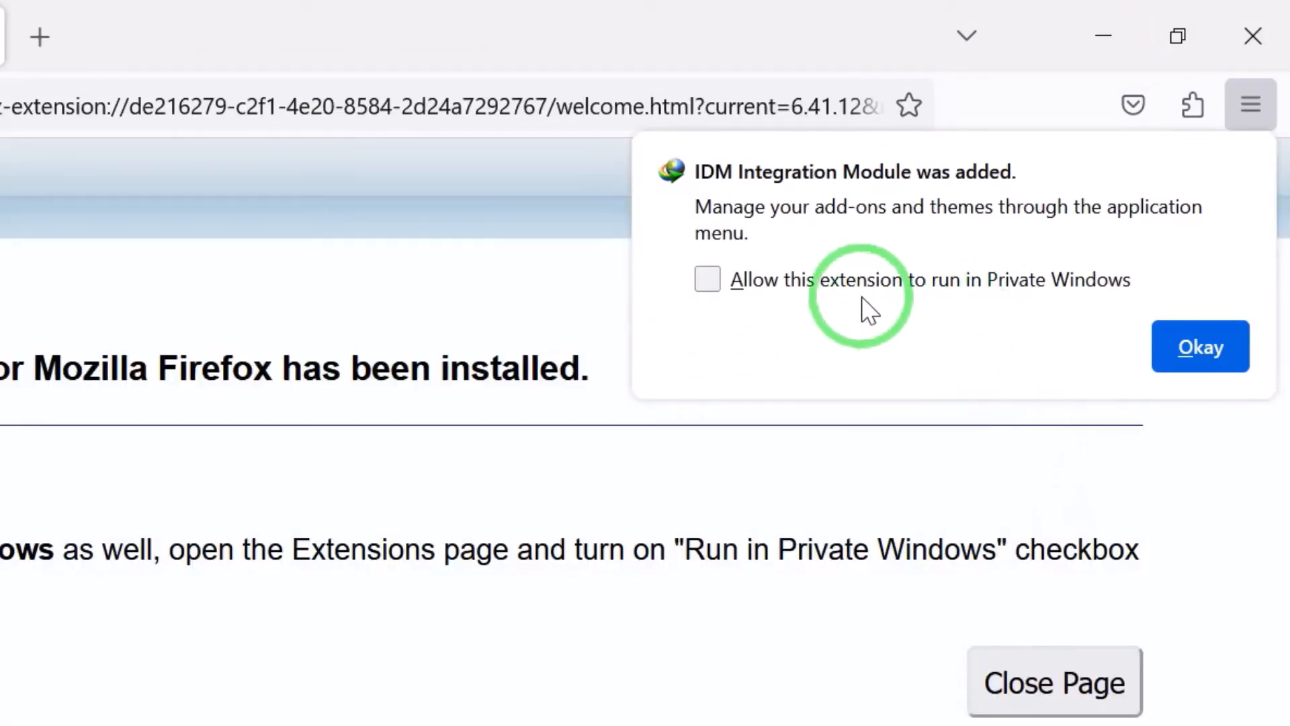
click(1200, 347)
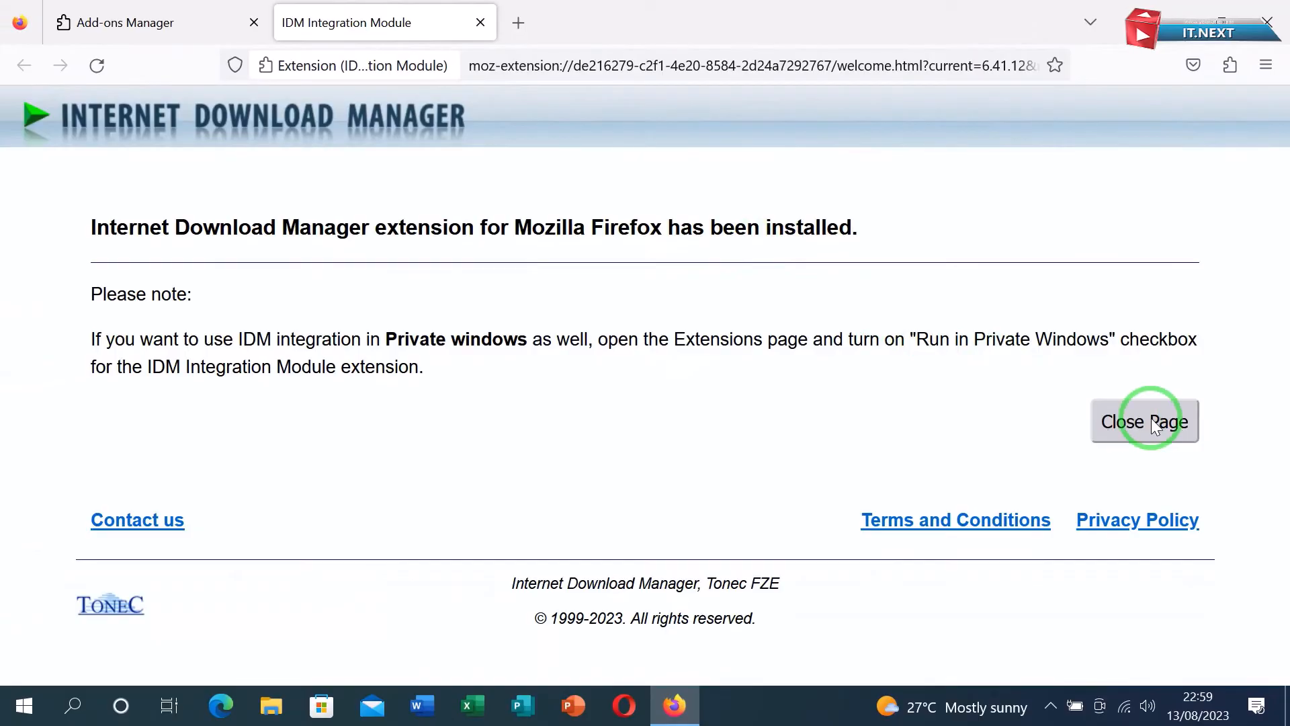
click(1144, 421)
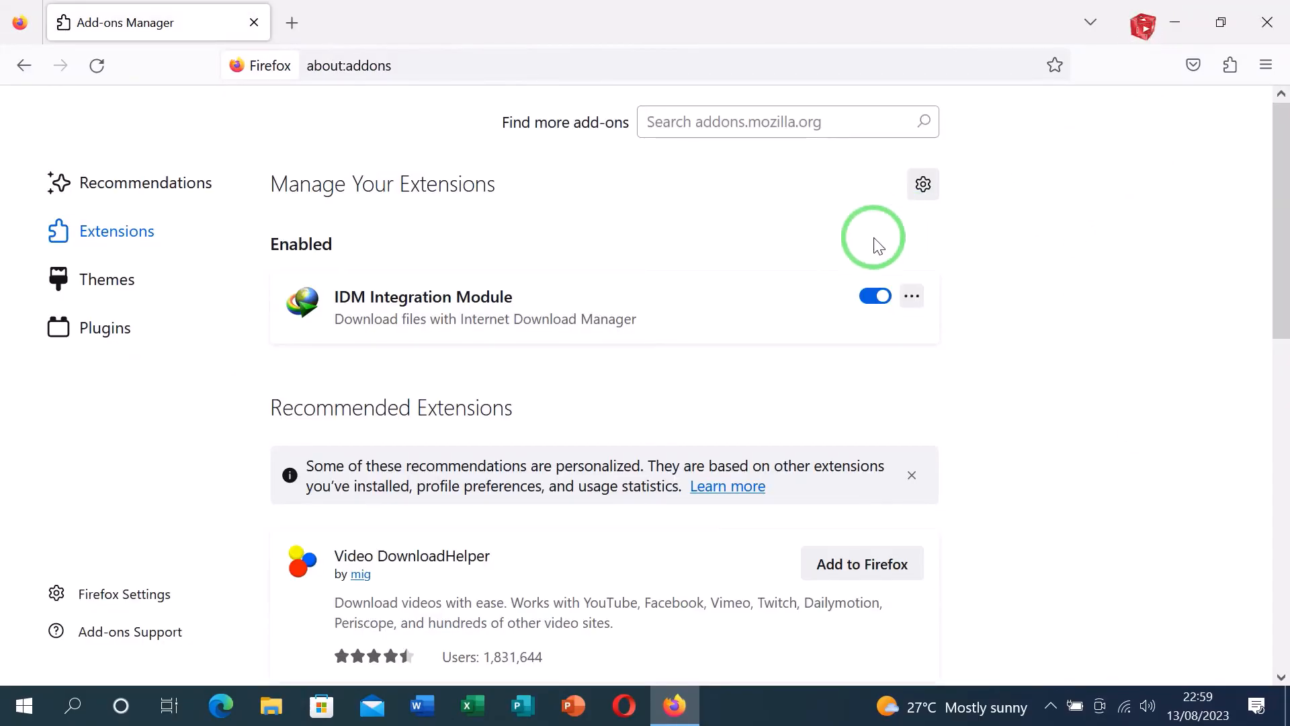